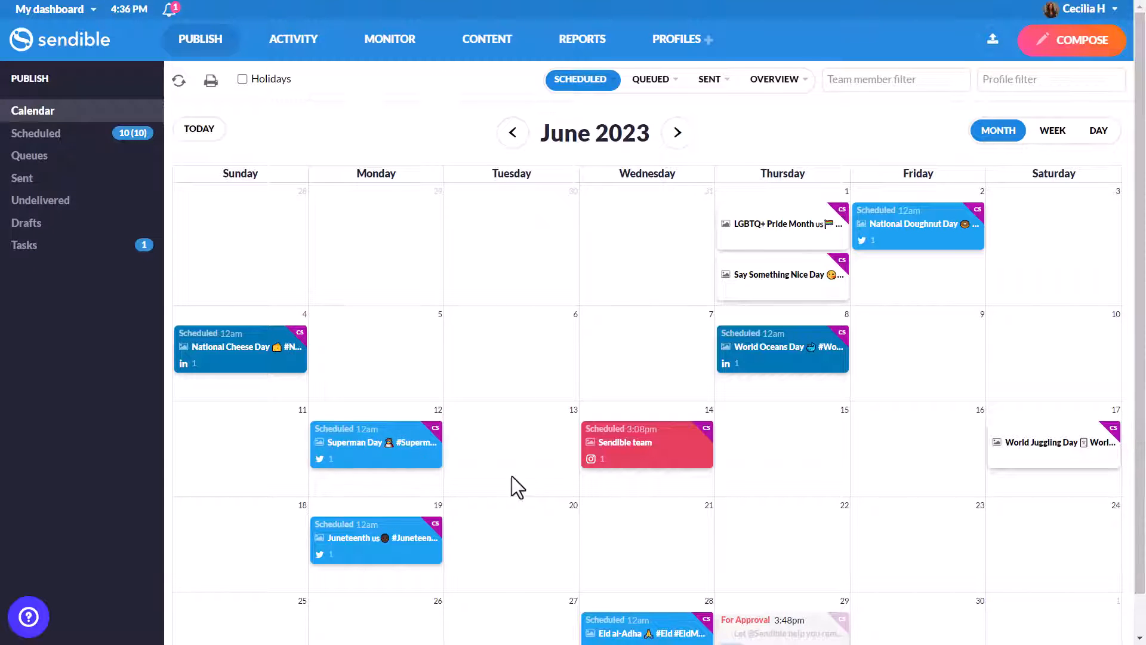
pyautogui.moveTo(833, 476)
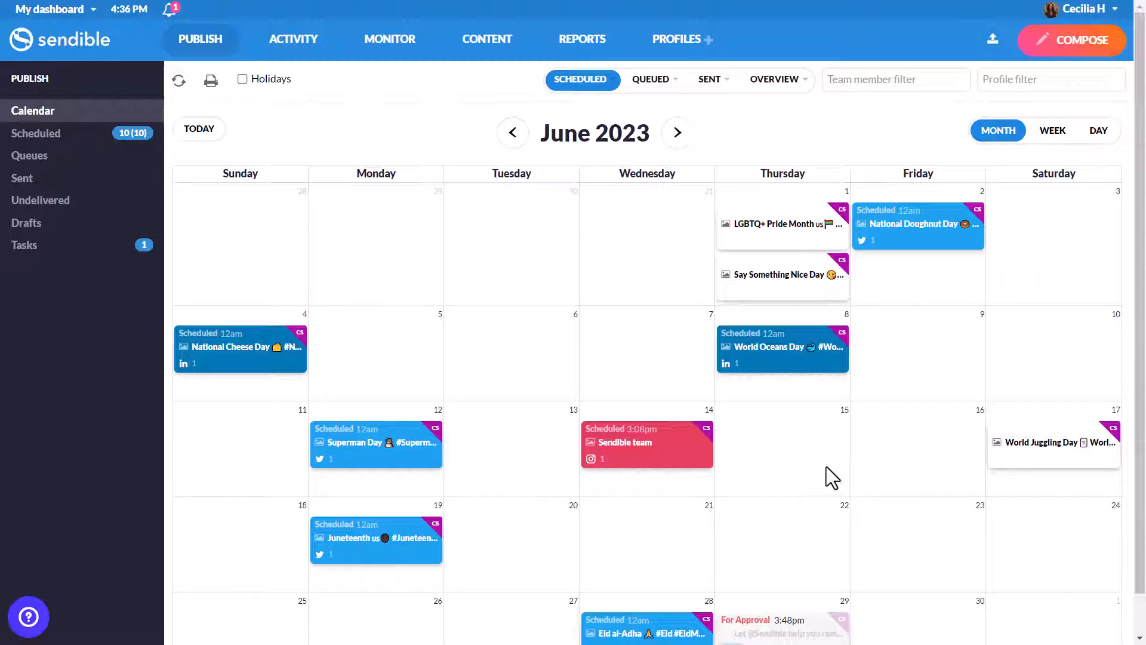
pyautogui.moveTo(647, 373)
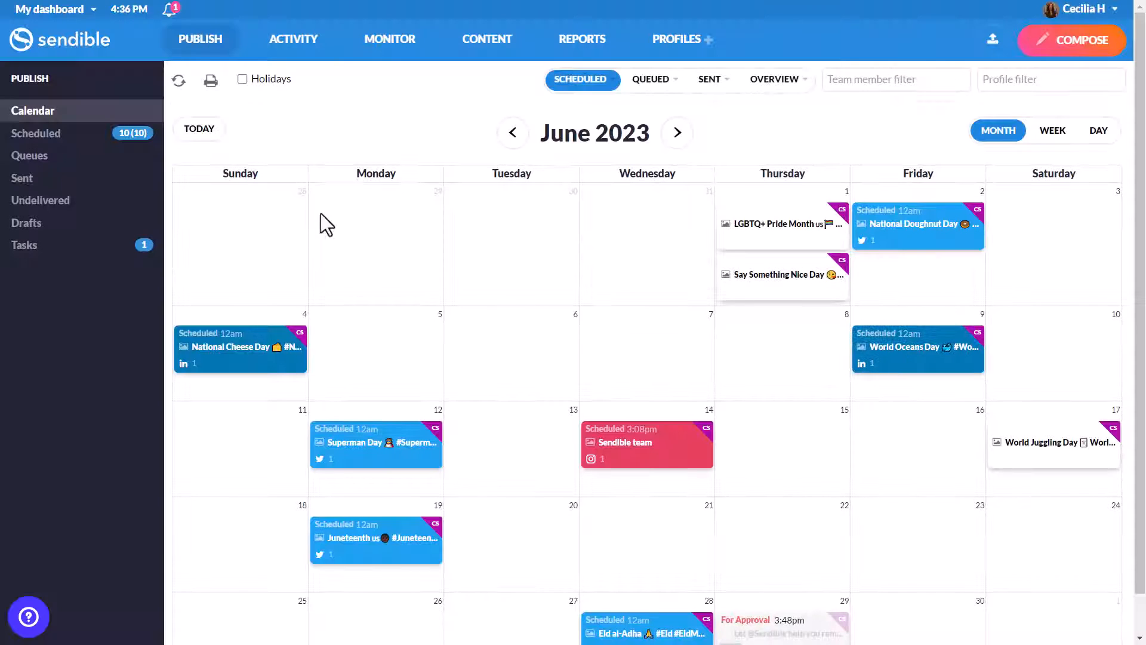
# - Show holiday hashtags across the June 2023 calendar
pyautogui.click(243, 79)
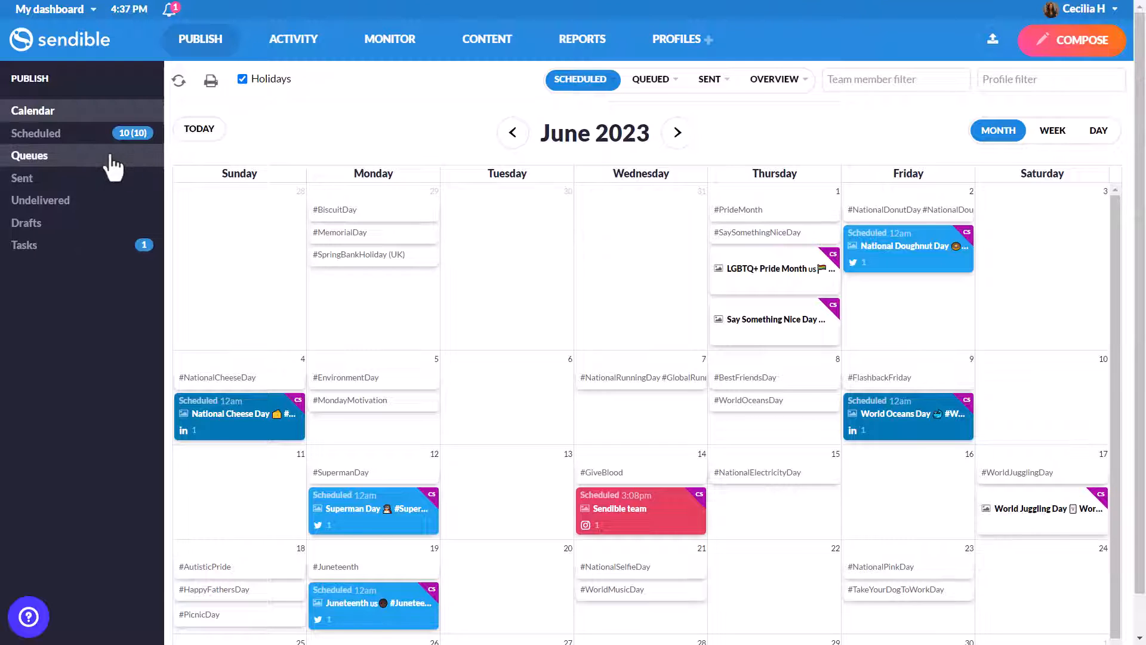
# - Go through Queues and Undelivered posts to the Tasks list with the pending LinkedIn approval
pyautogui.click(29, 155)
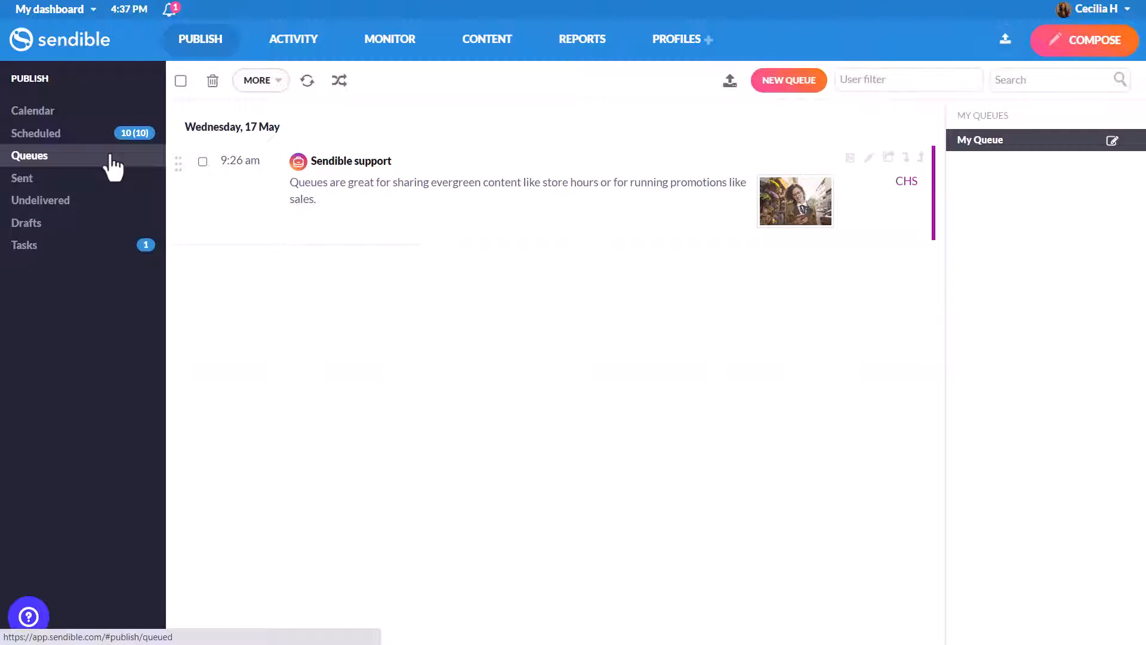
pyautogui.moveTo(860, 166)
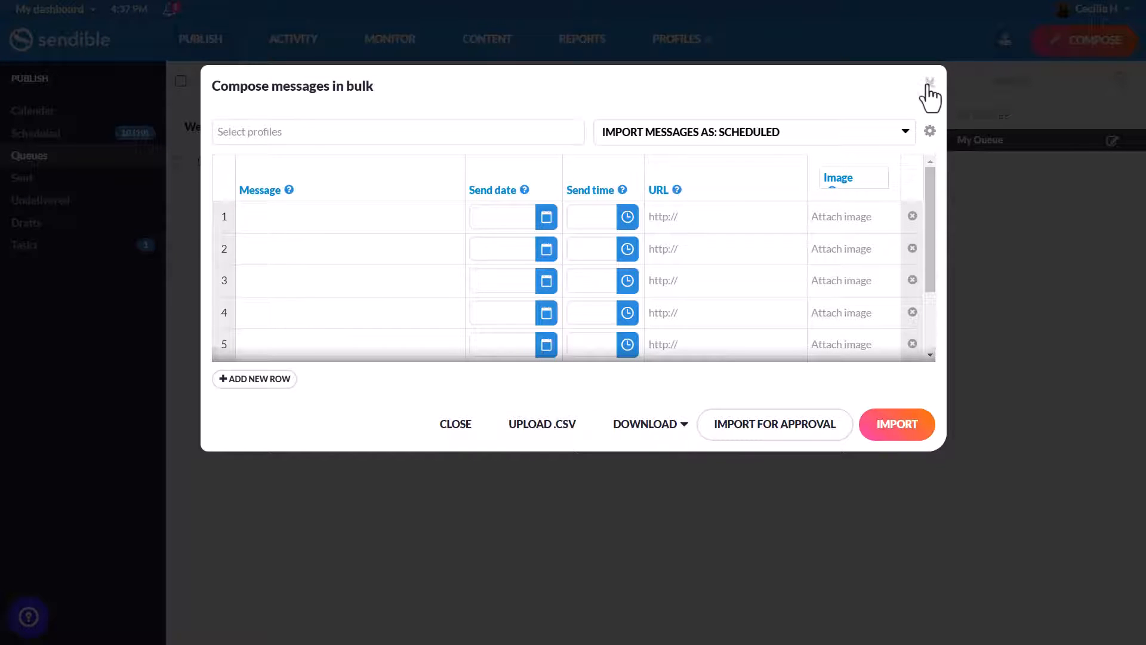
pyautogui.click(930, 80)
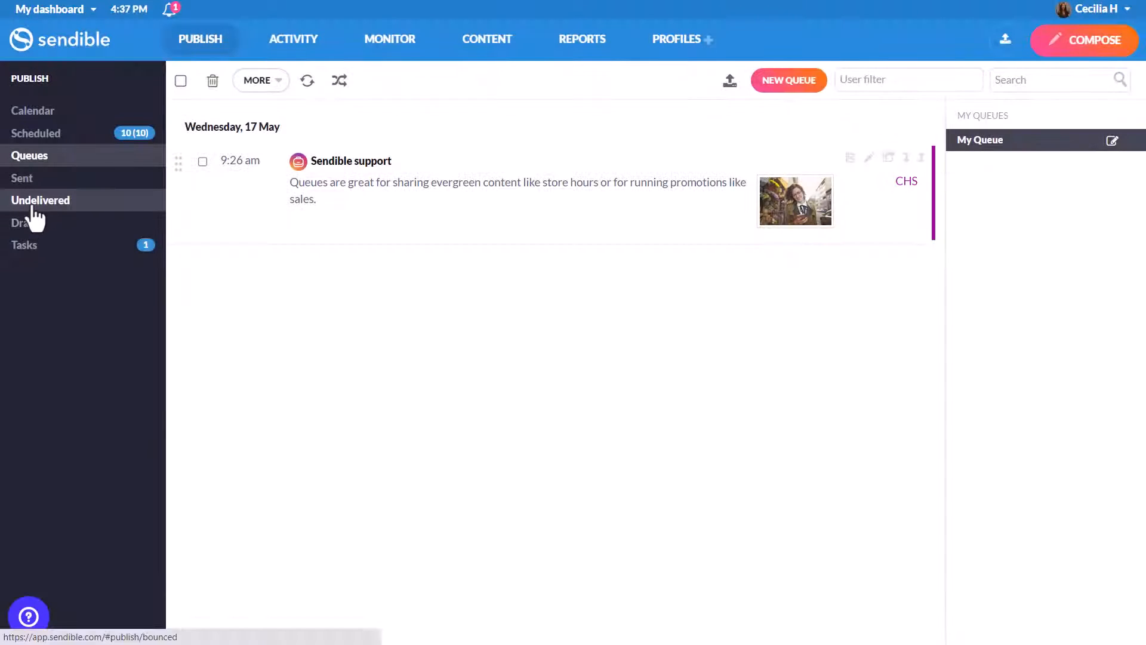
pyautogui.click(41, 199)
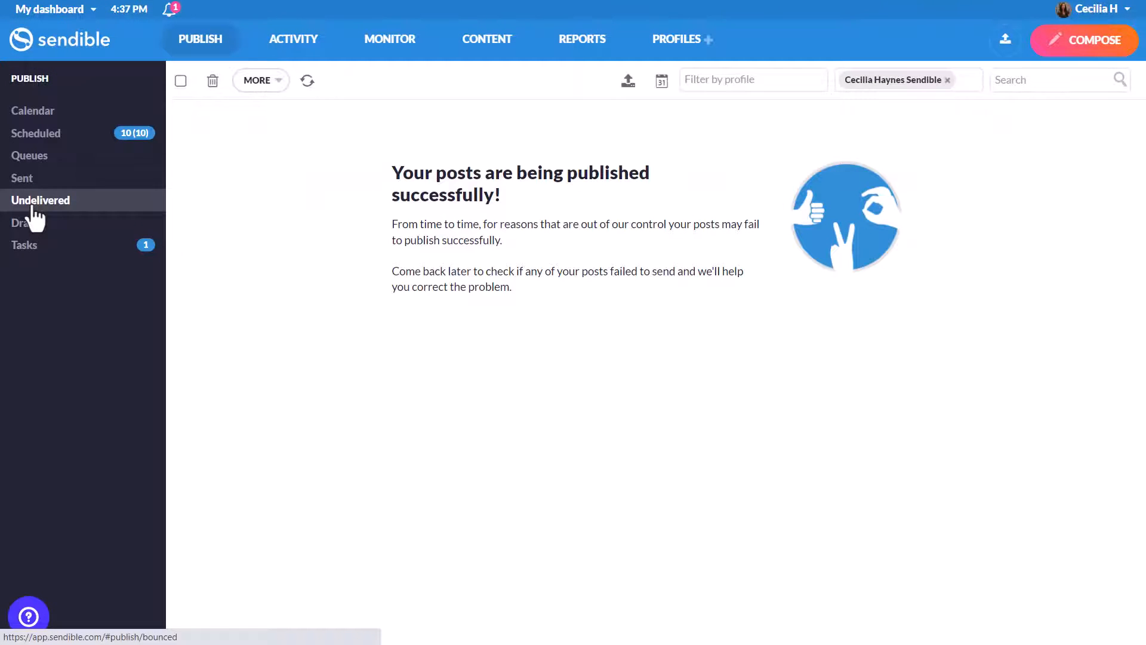
pyautogui.click(24, 244)
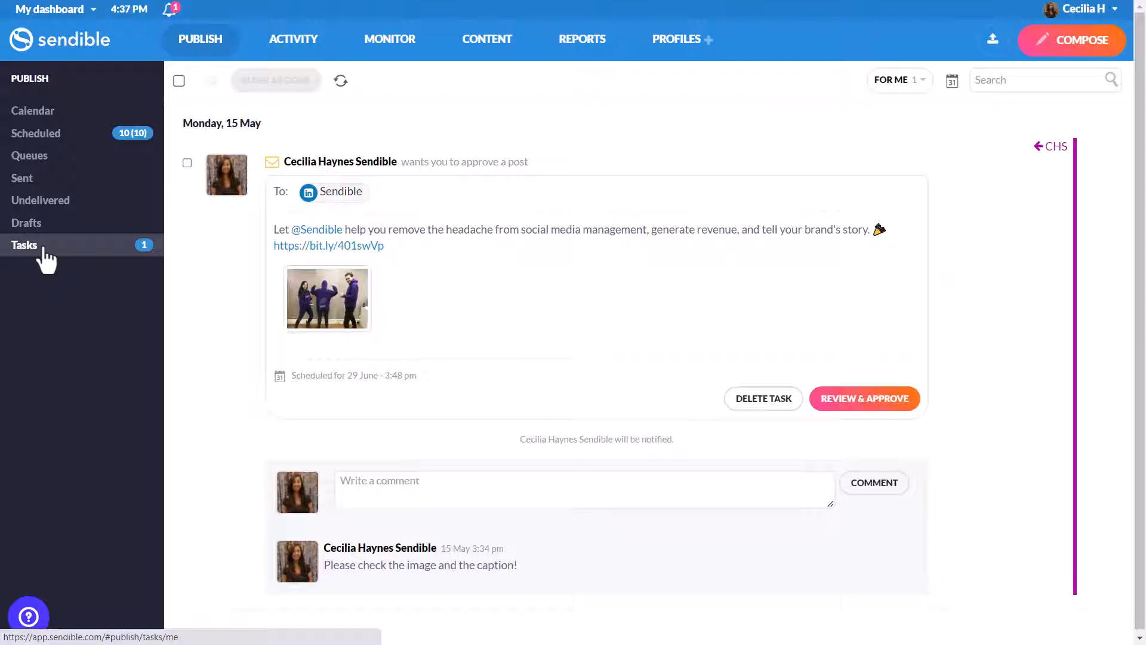
# - View the Priority Inbox, then the social feeds on the Sendible Facebook page home feed
pyautogui.click(294, 39)
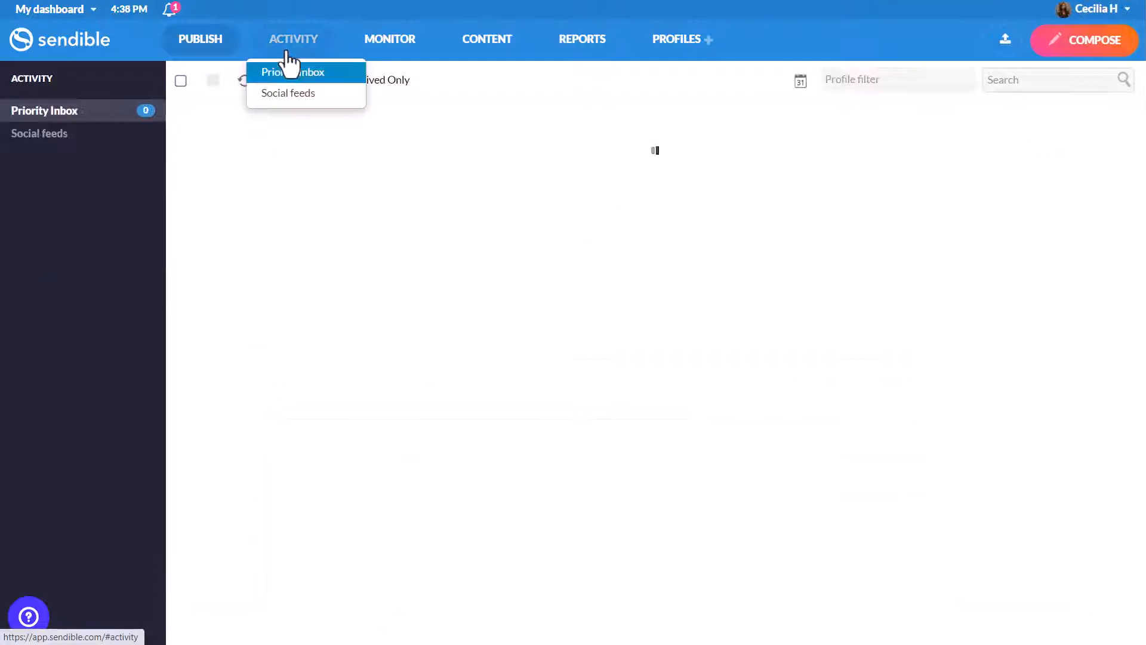
pyautogui.click(291, 72)
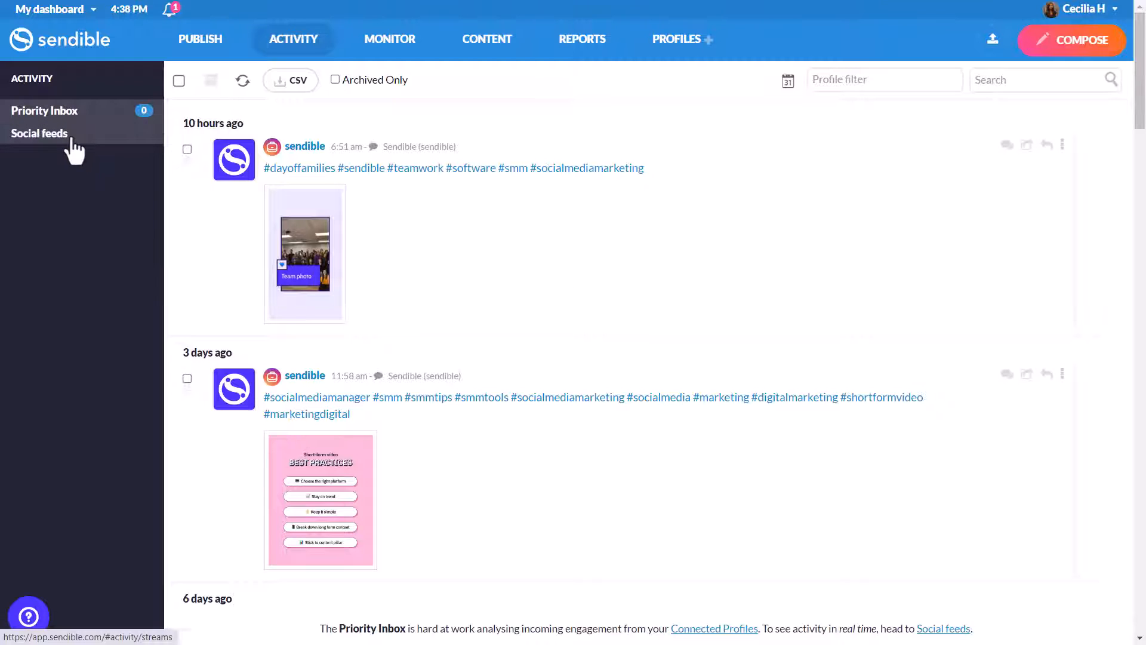
pyautogui.click(39, 132)
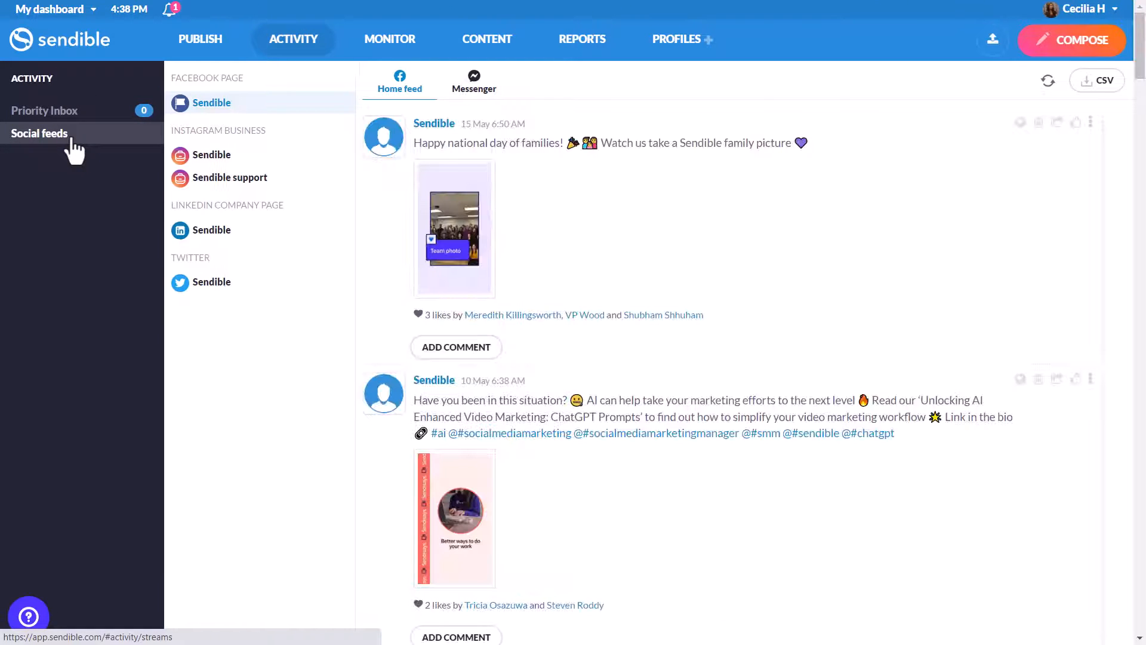
pyautogui.click(390, 38)
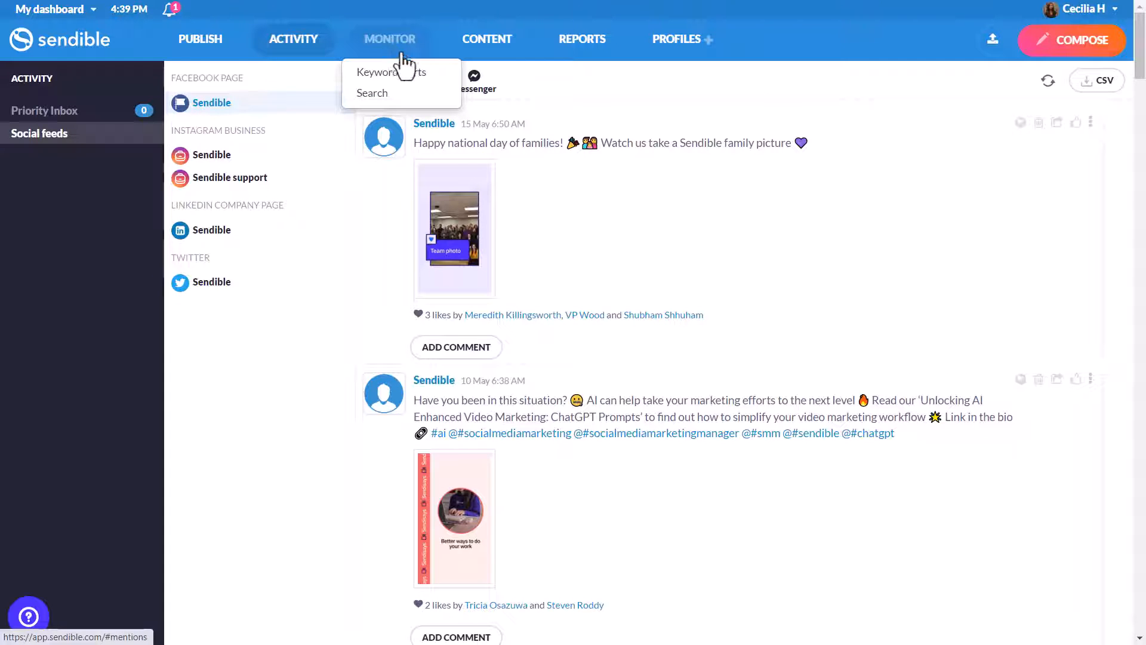
# - View the RSS feeds list in the Content section
pyautogui.click(487, 38)
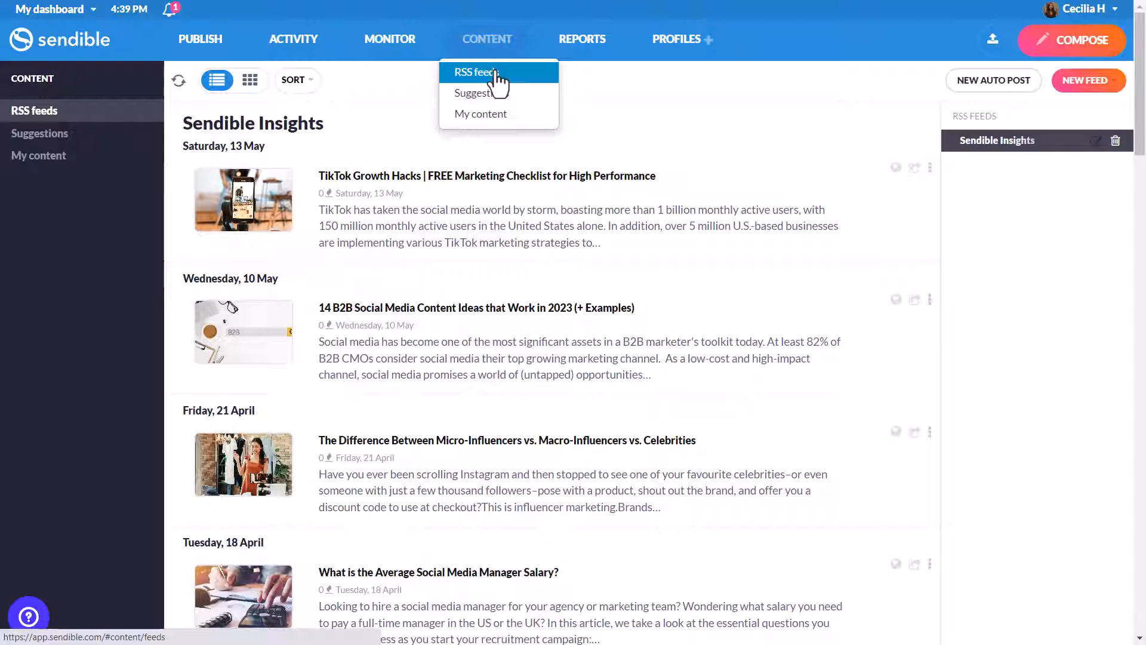
pyautogui.click(581, 38)
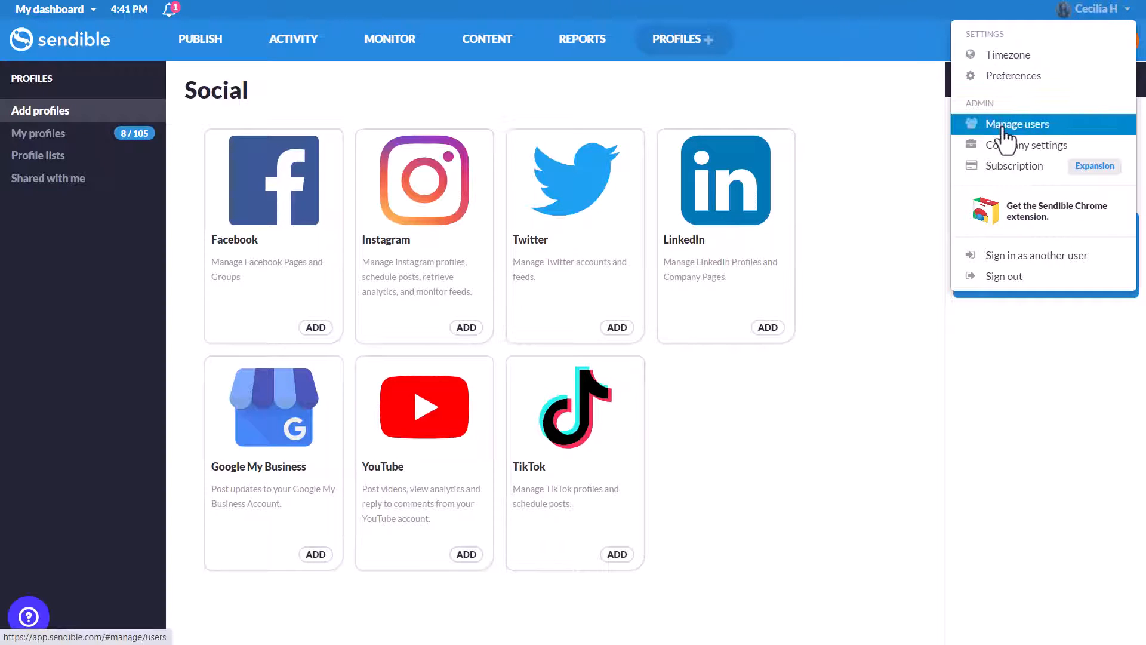
pyautogui.moveTo(1015, 166)
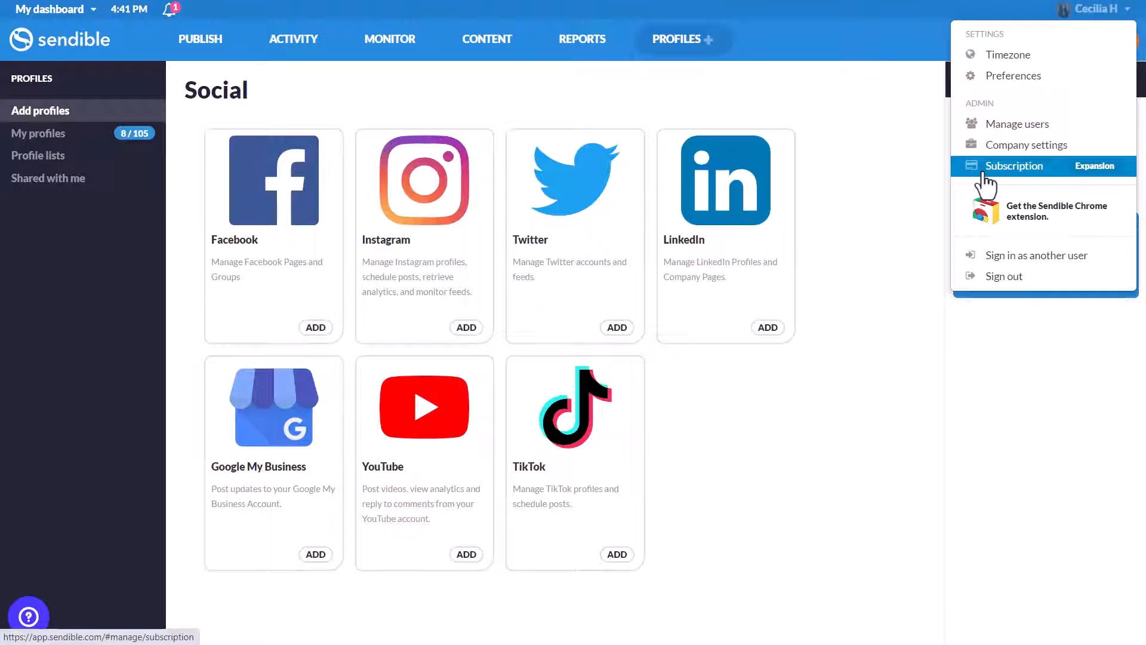
pyautogui.moveTo(325, 331)
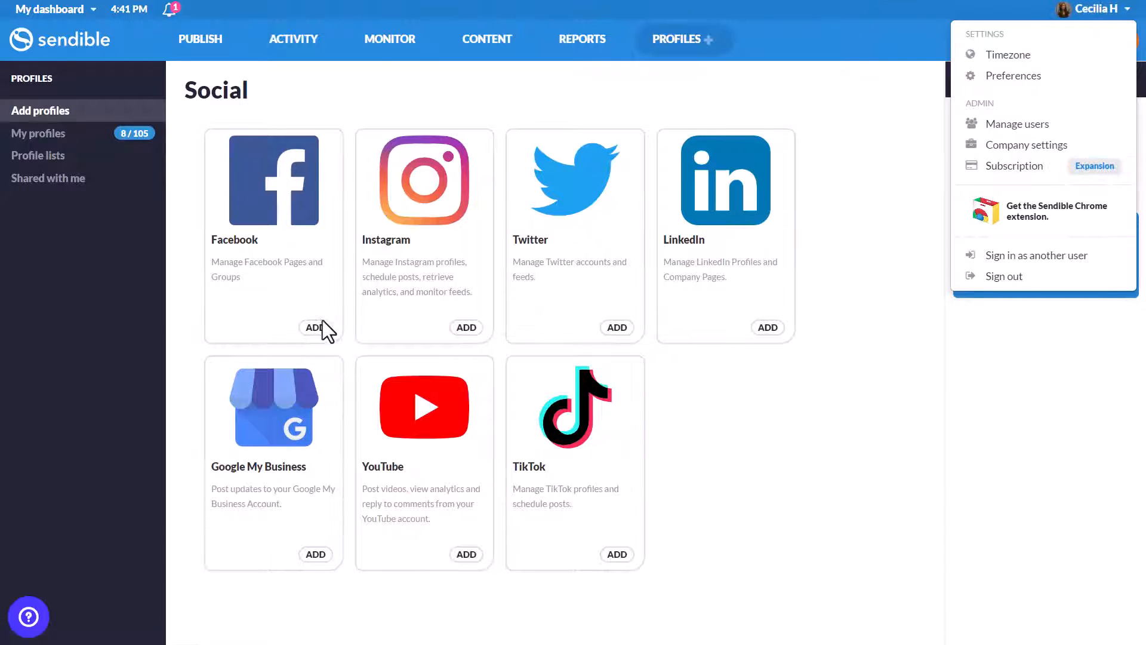
pyautogui.click(315, 327)
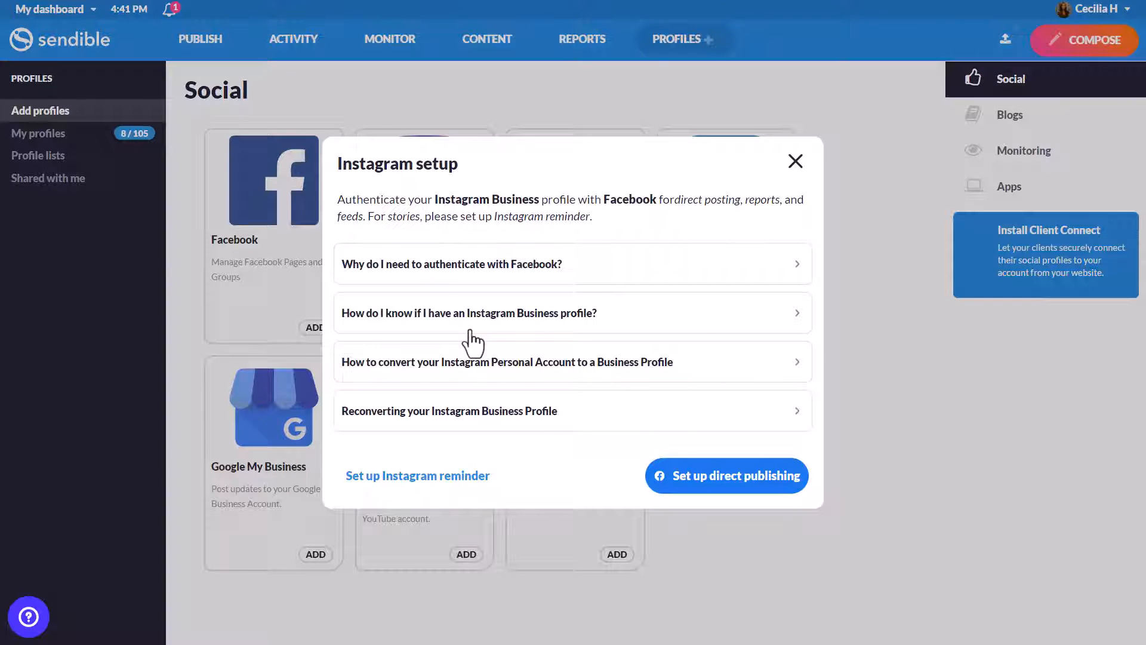
pyautogui.click(795, 161)
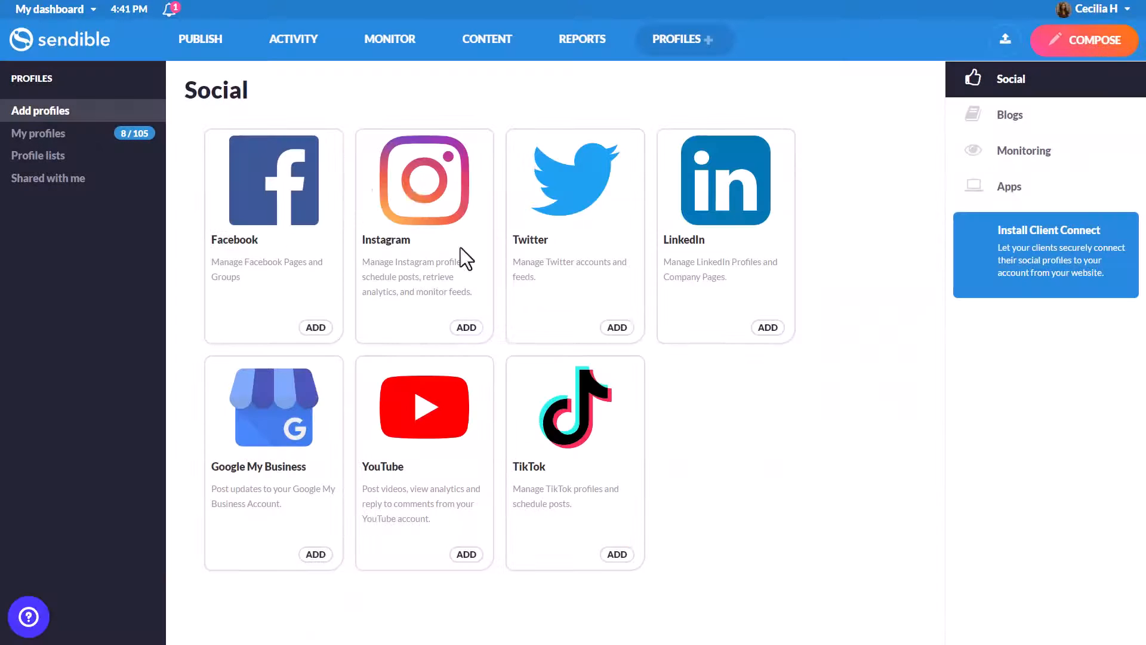
pyautogui.moveTo(590, 484)
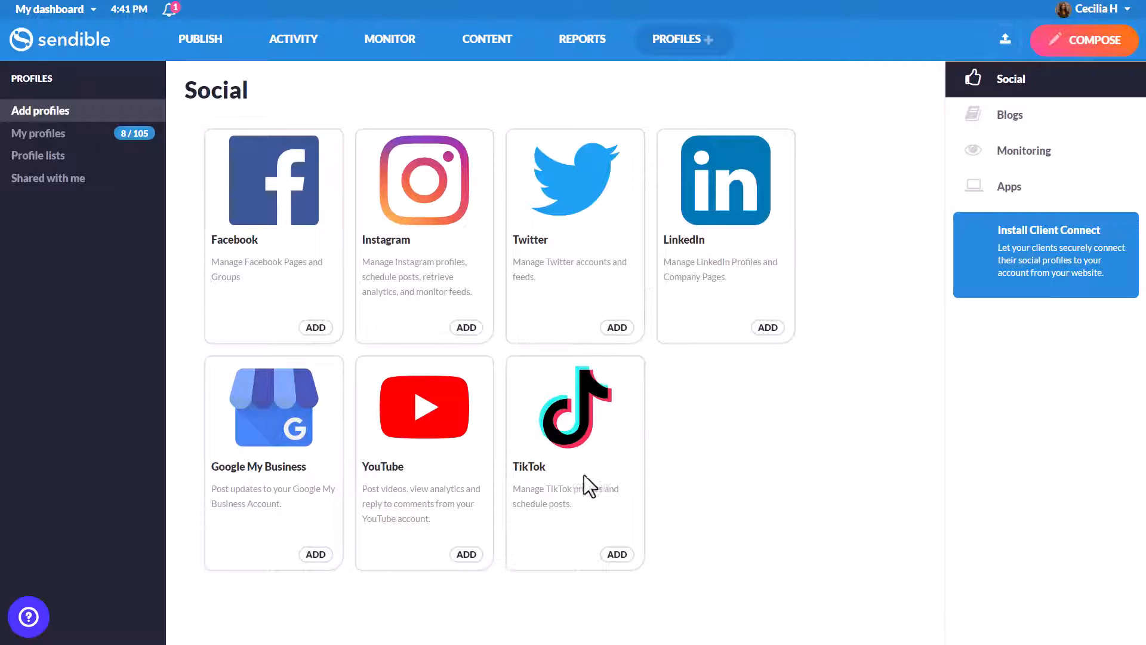
pyautogui.moveTo(438, 467)
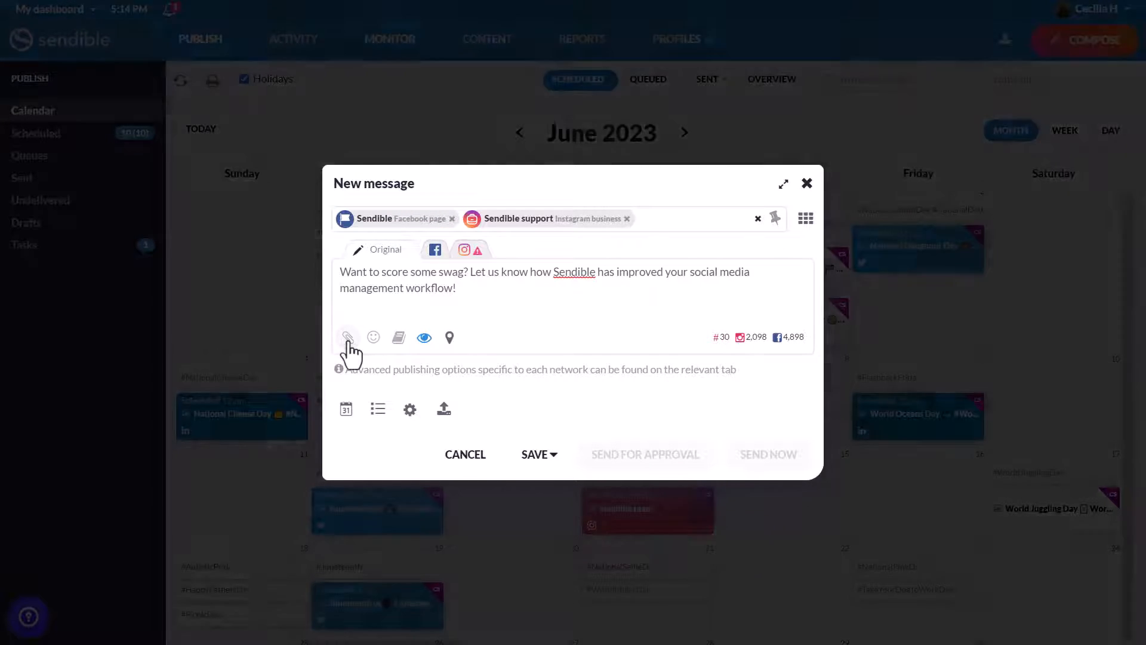
# - Browse the Search and Cloud media sources, then attach the first team photo from the media library
pyautogui.click(347, 336)
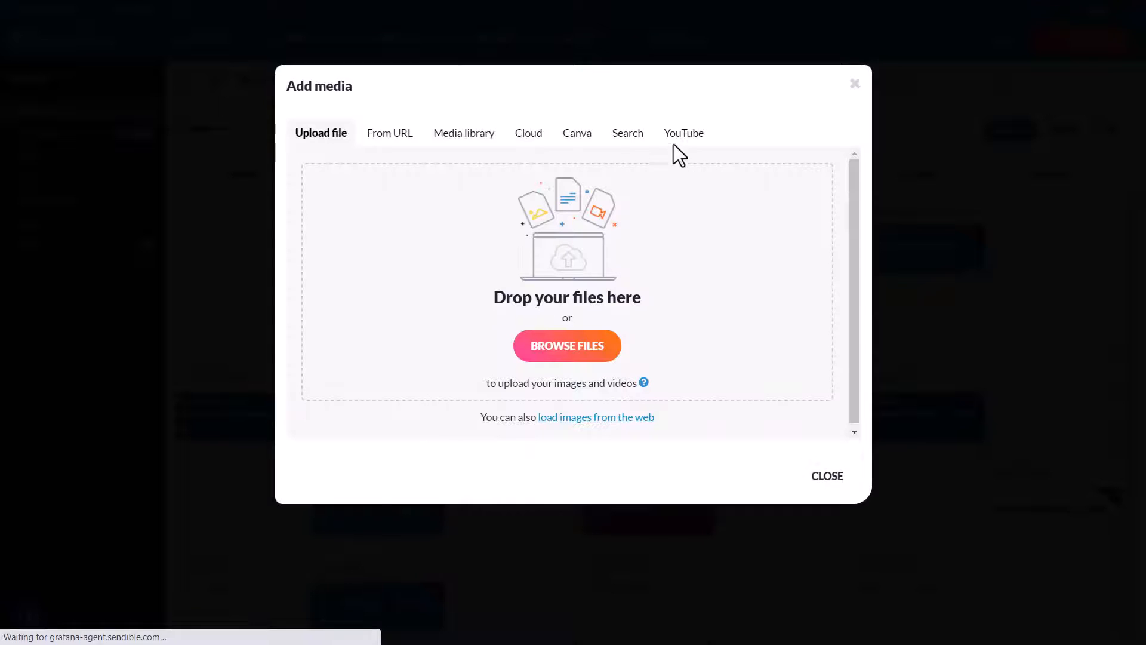
pyautogui.click(626, 132)
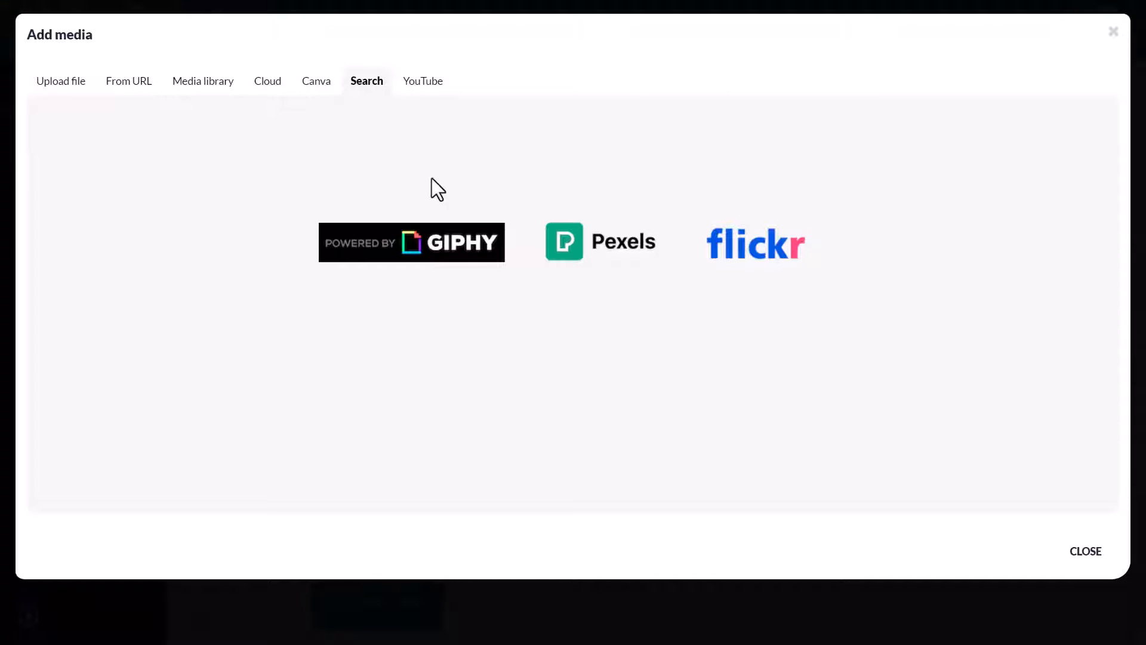
pyautogui.click(267, 81)
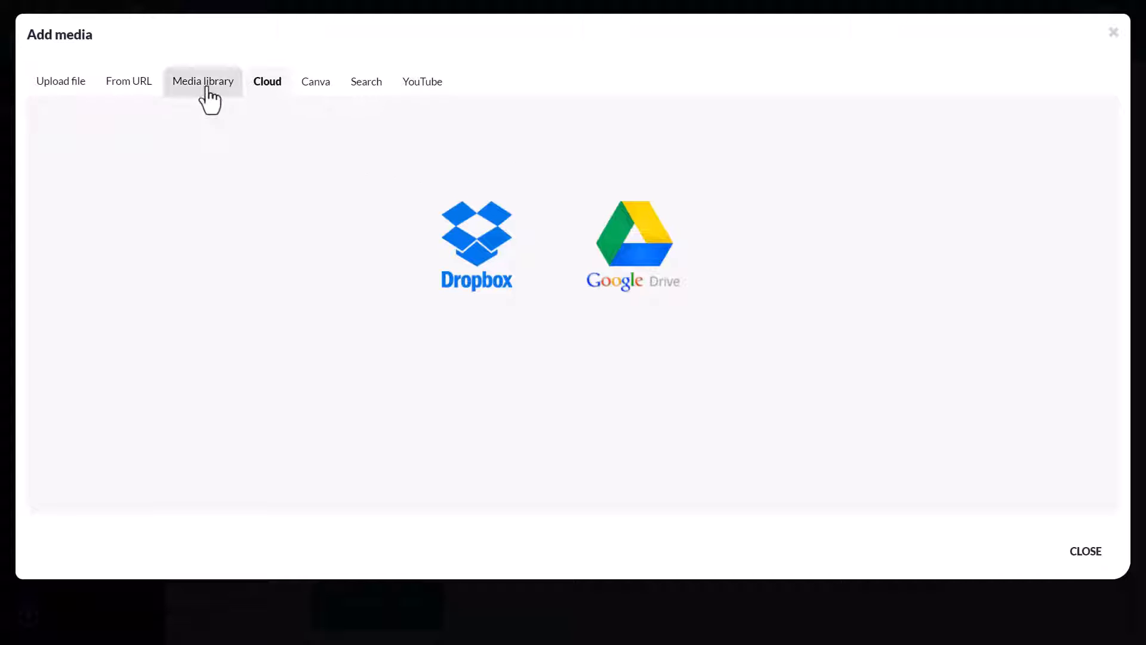
pyautogui.click(203, 81)
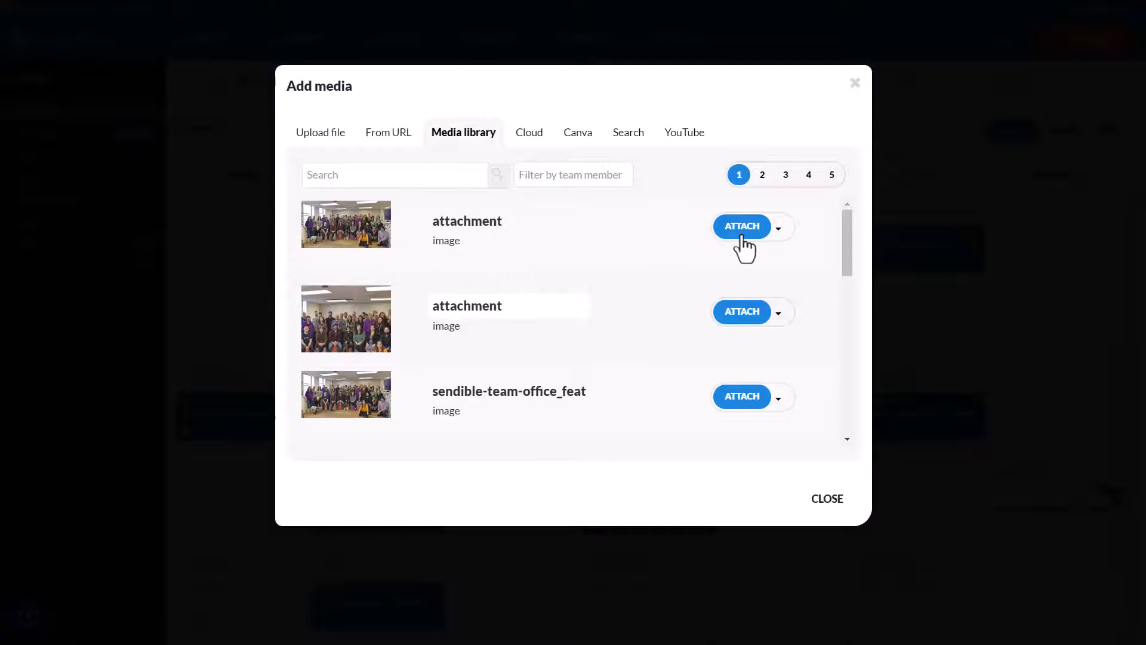
pyautogui.click(741, 226)
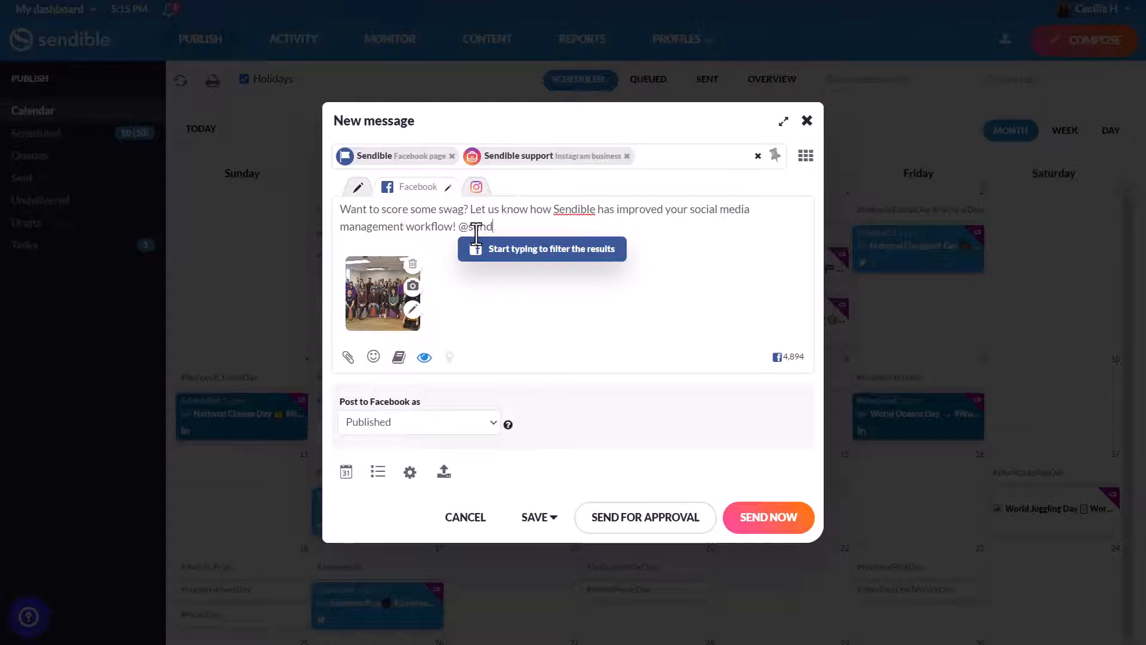
# - Add #socialmedia as the Instagram first comment and glance at the image editor
pyautogui.click(477, 187)
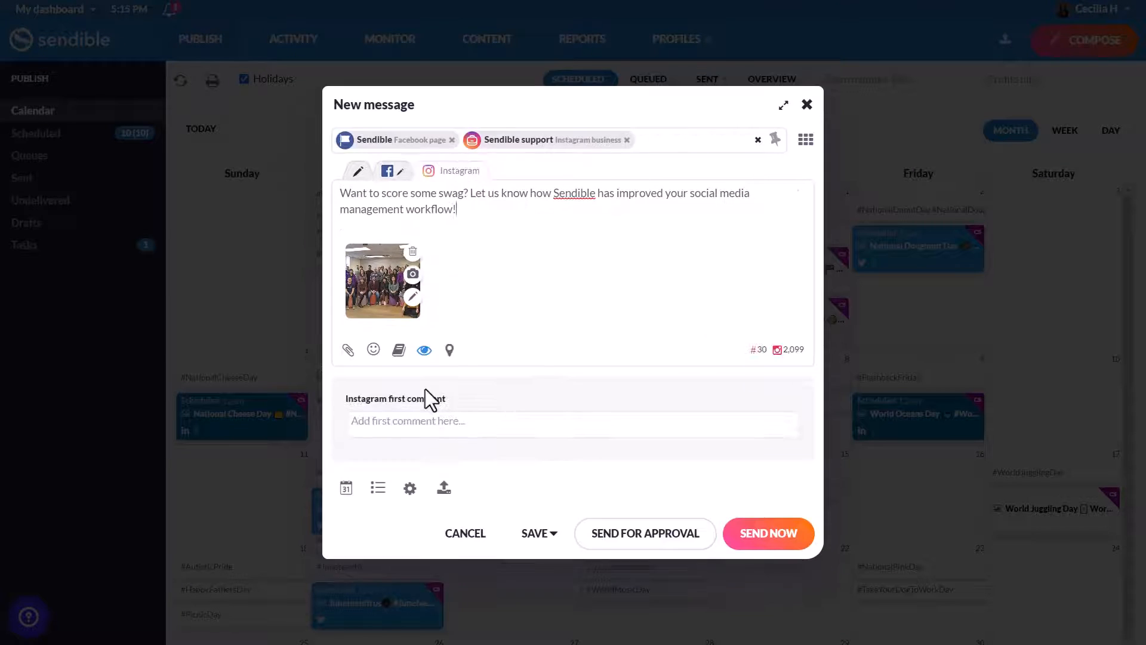
pyautogui.write('#socialmedia')
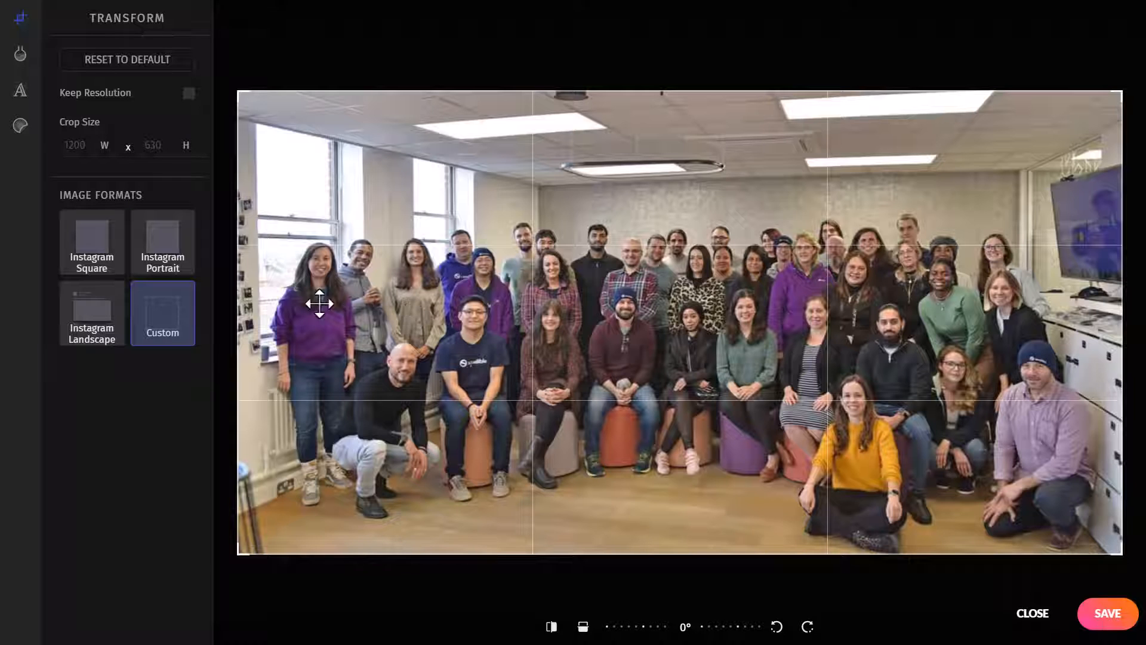
pyautogui.click(92, 243)
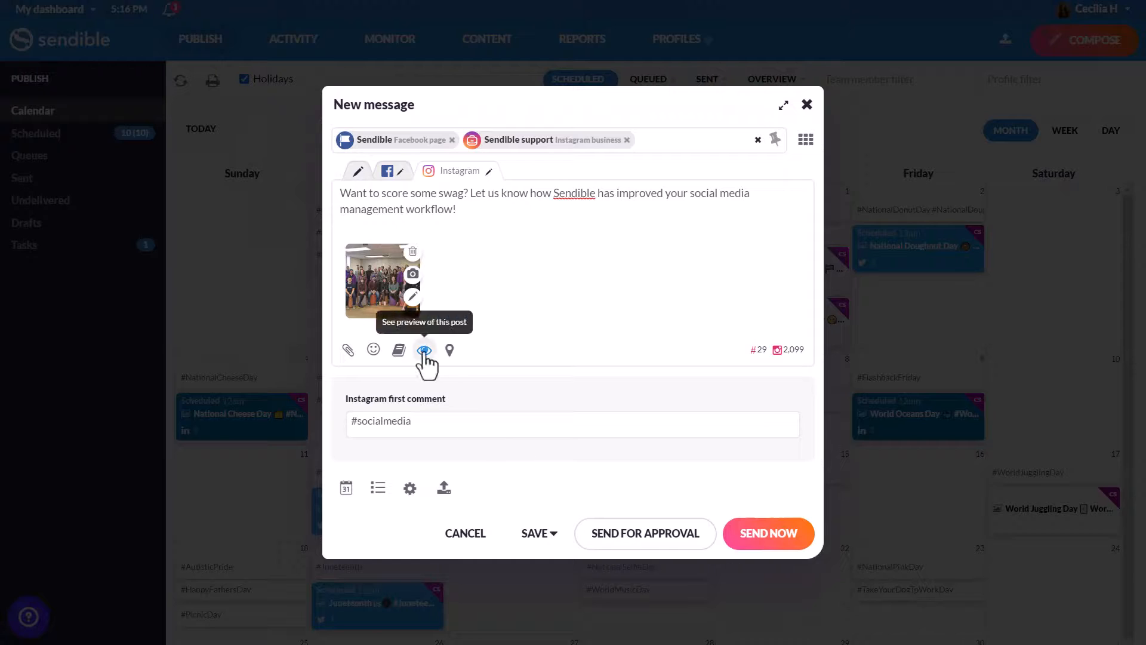
# - Preview the post and schedule it at the optimal time with a daily repeat
pyautogui.click(424, 350)
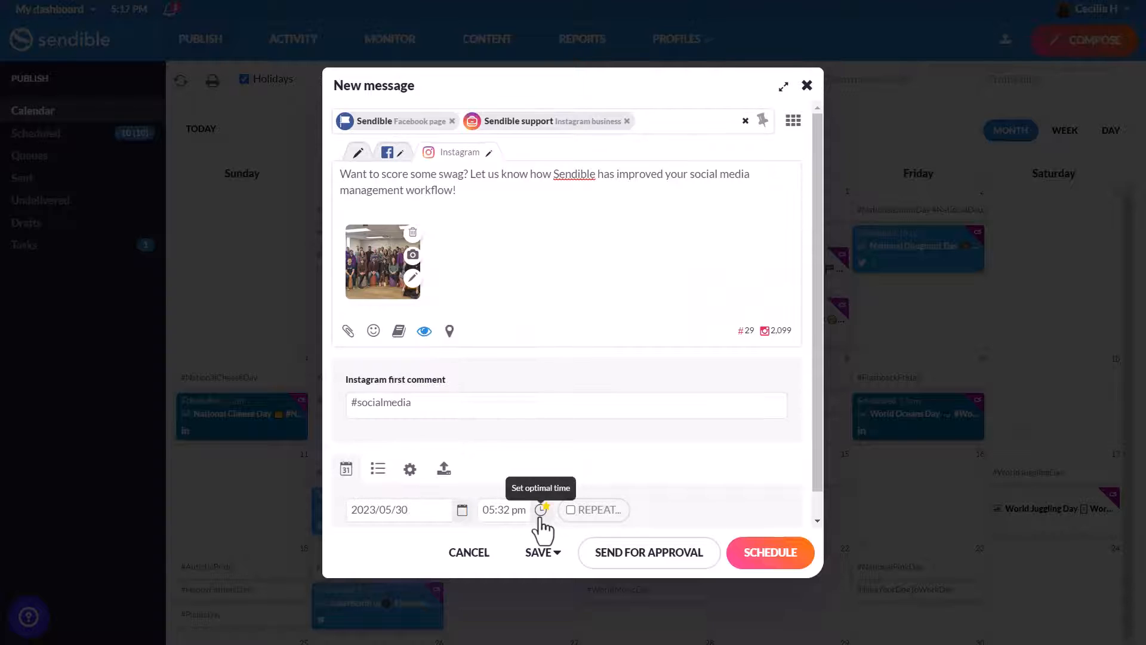
pyautogui.click(542, 509)
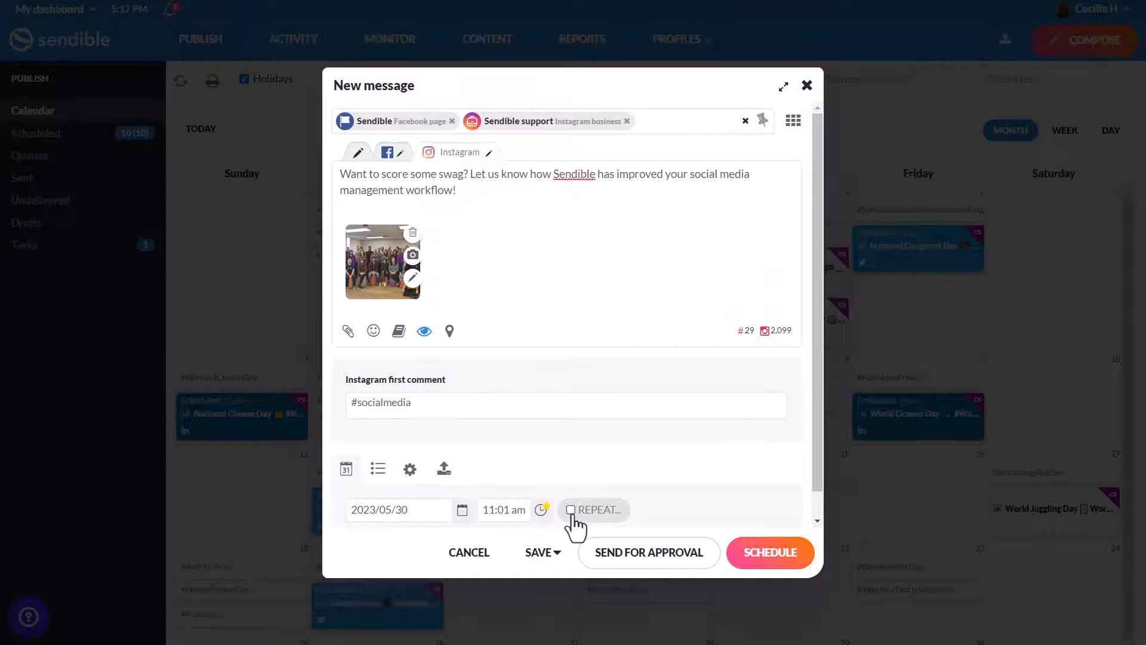
pyautogui.click(571, 510)
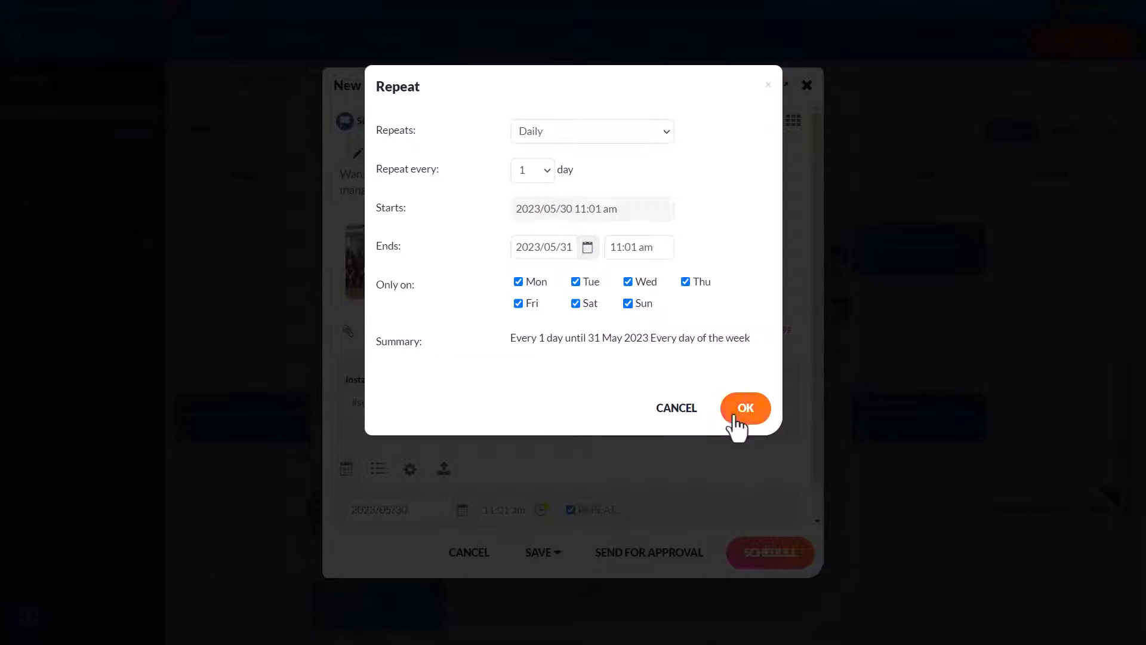
pyautogui.click(743, 409)
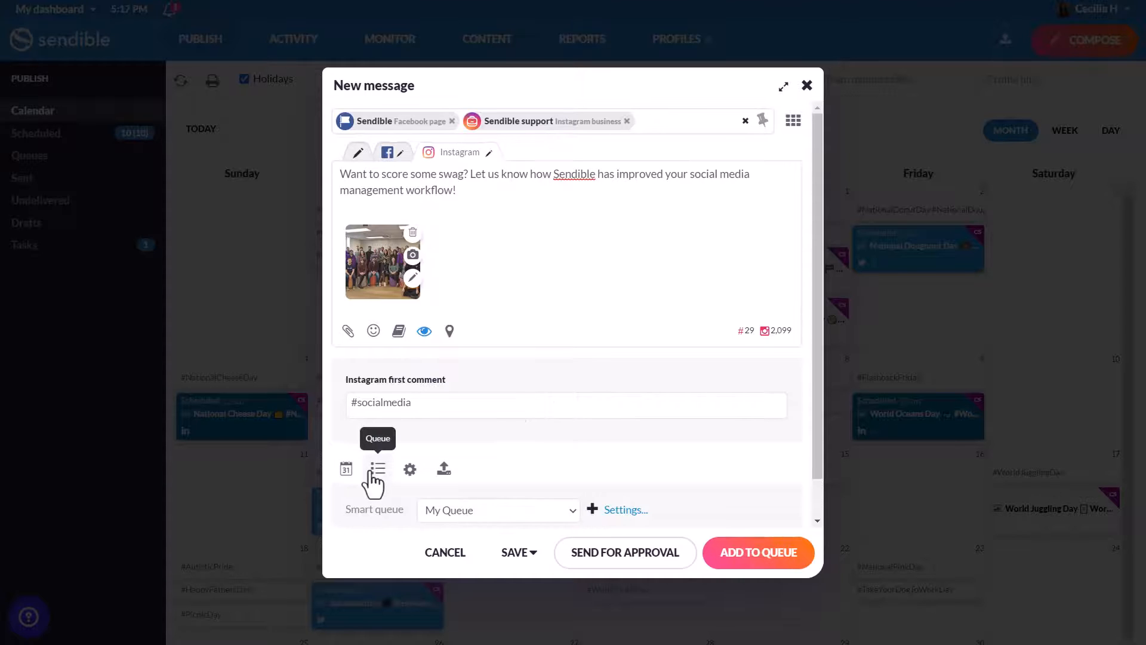
# - Send the post for approval with the note 'Please check for typos'
pyautogui.click(625, 551)
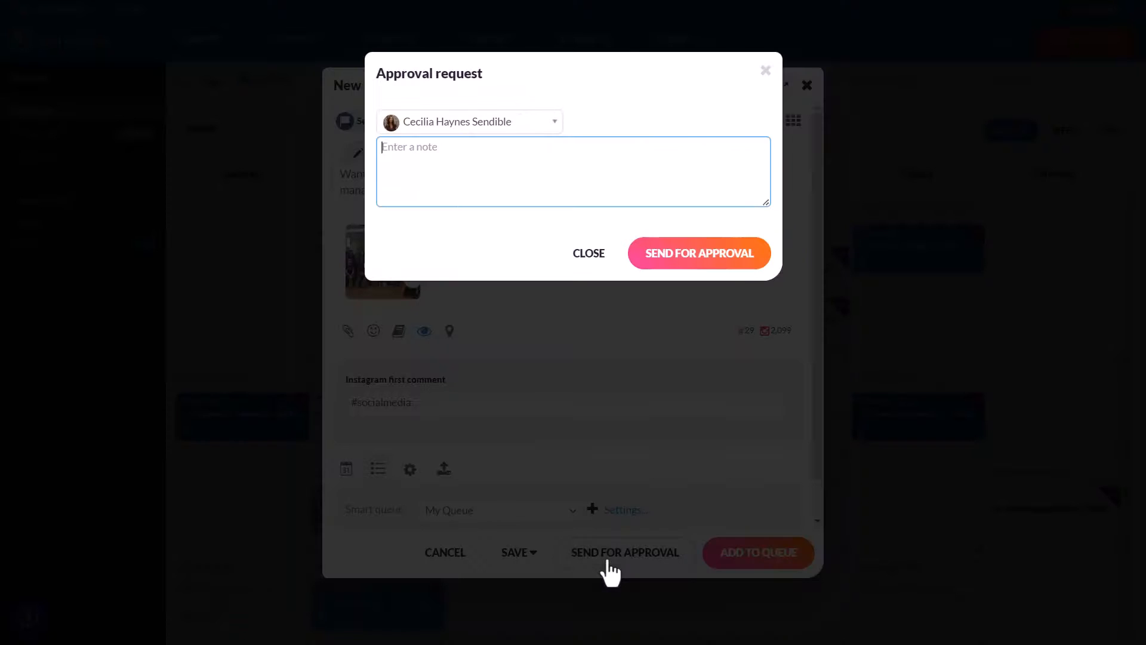
pyautogui.write('Please check for typos')
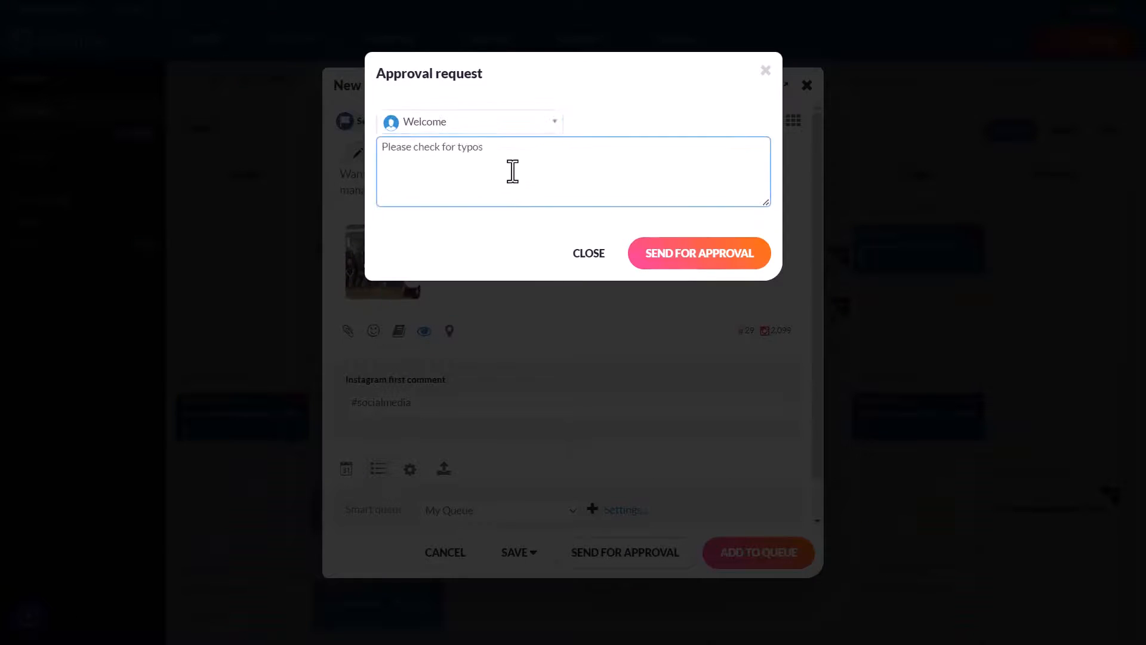
pyautogui.click(588, 253)
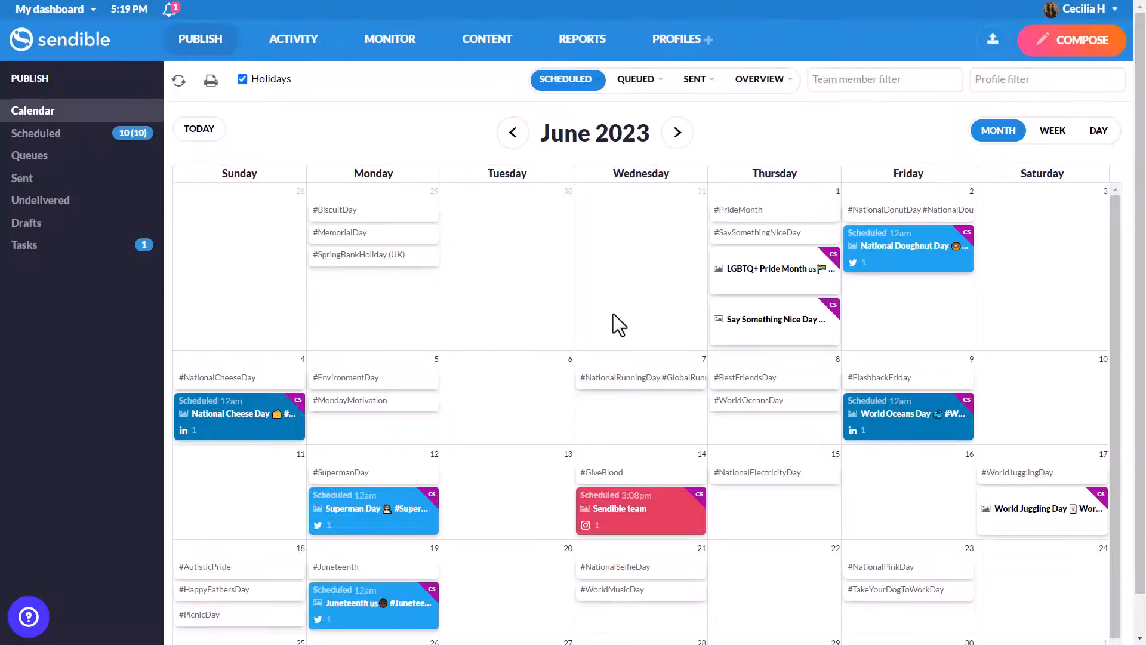
# - Open the 2023 social media holiday calendar from the Resource centre announcements
pyautogui.click(28, 615)
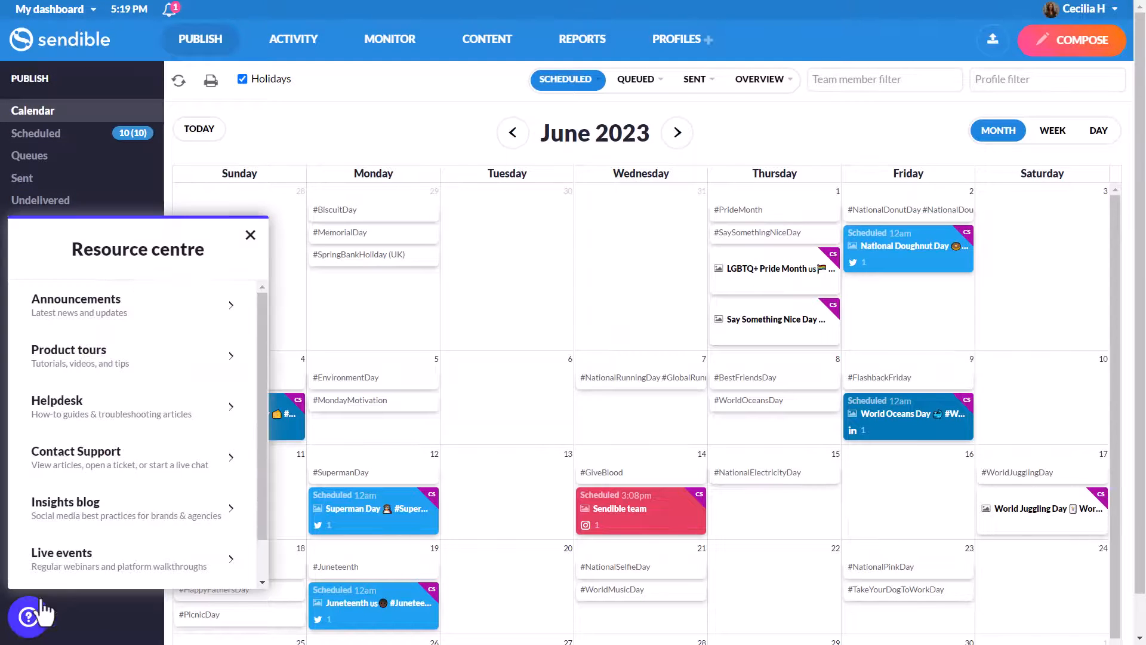
pyautogui.moveTo(164, 368)
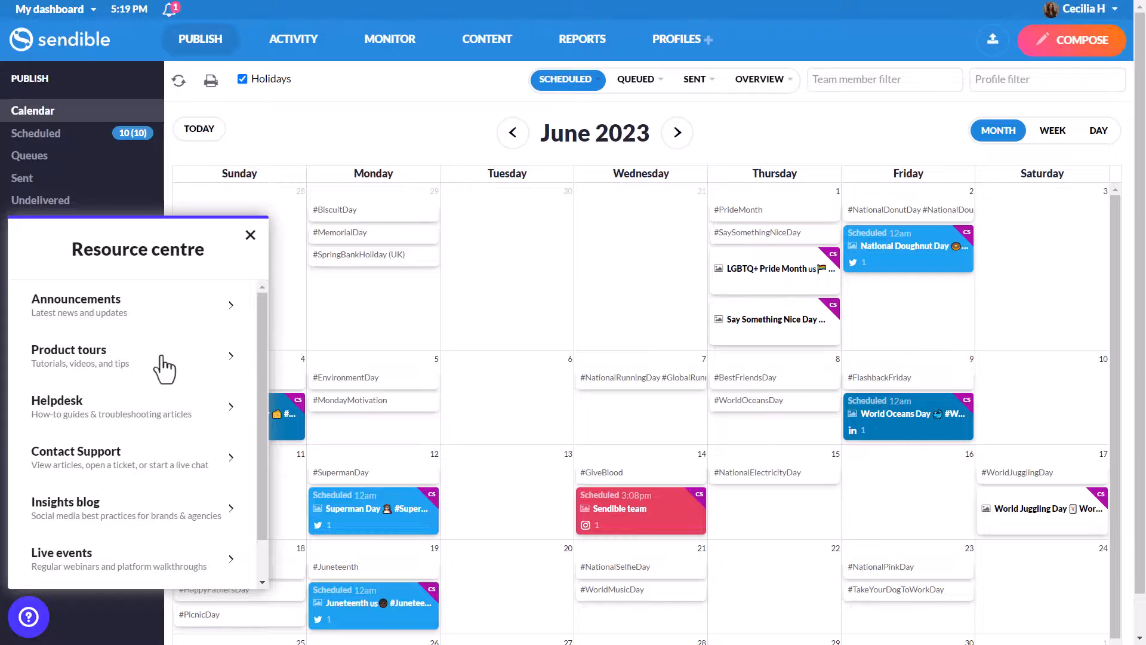
pyautogui.moveTo(178, 322)
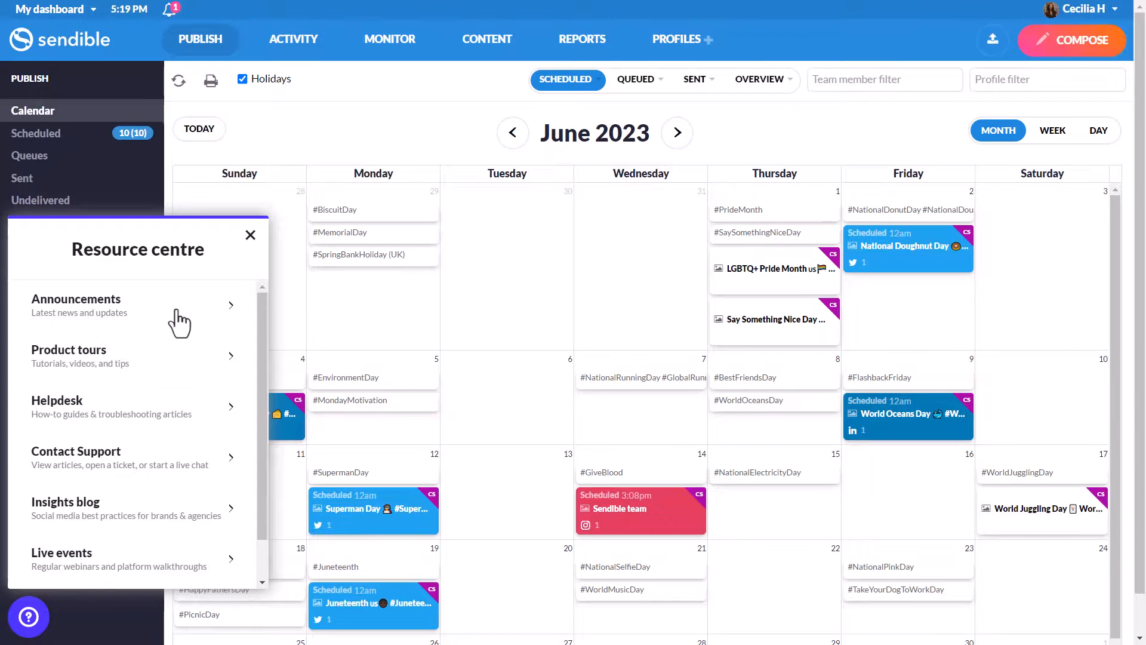
pyautogui.click(77, 304)
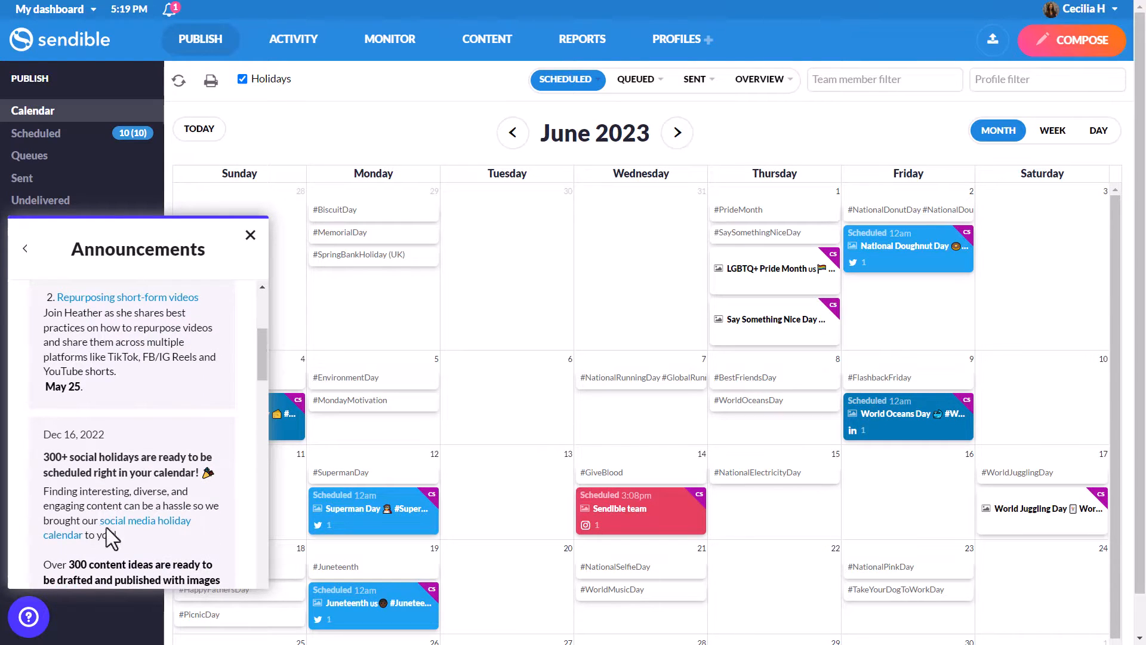
pyautogui.click(144, 520)
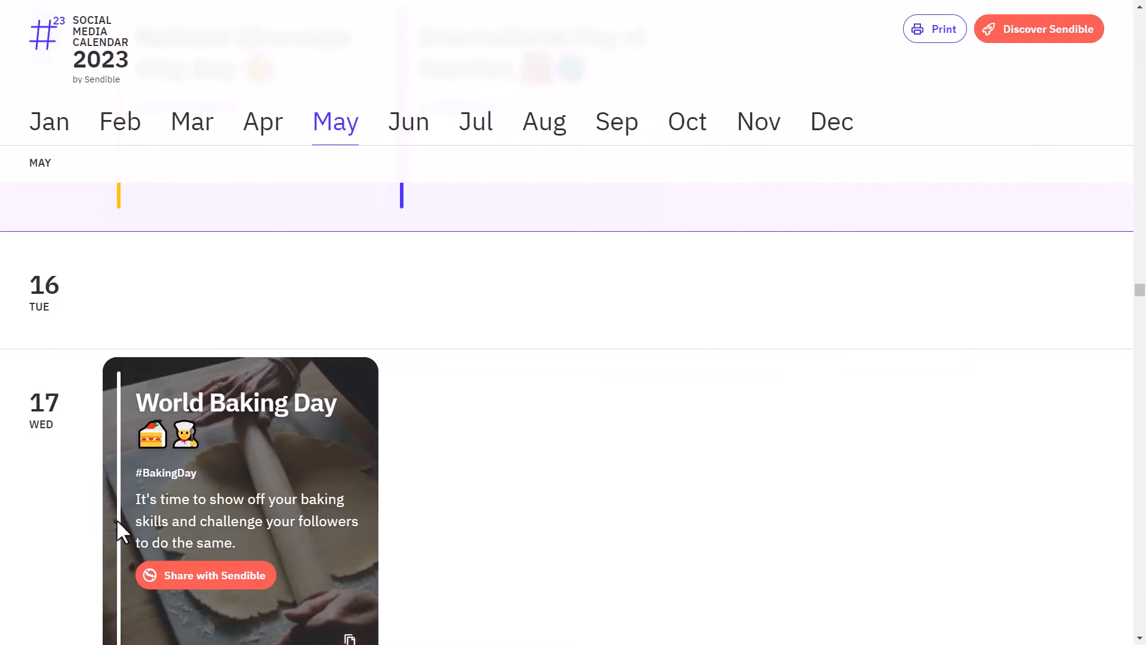